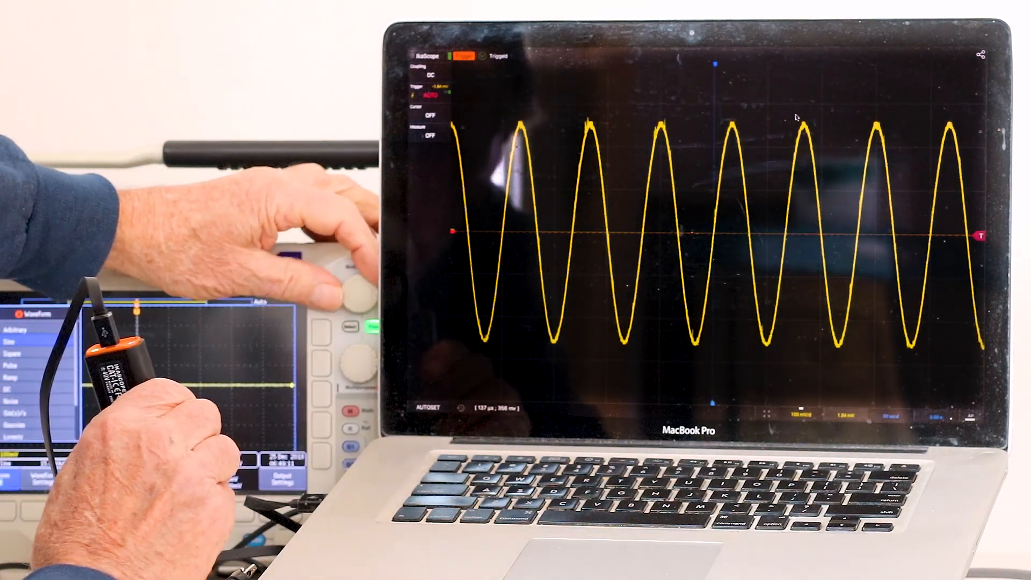
- Stop the capture so the current sine waveform stays frozen on screen
{"action": "left_click", "coordinate": [356, 282]}
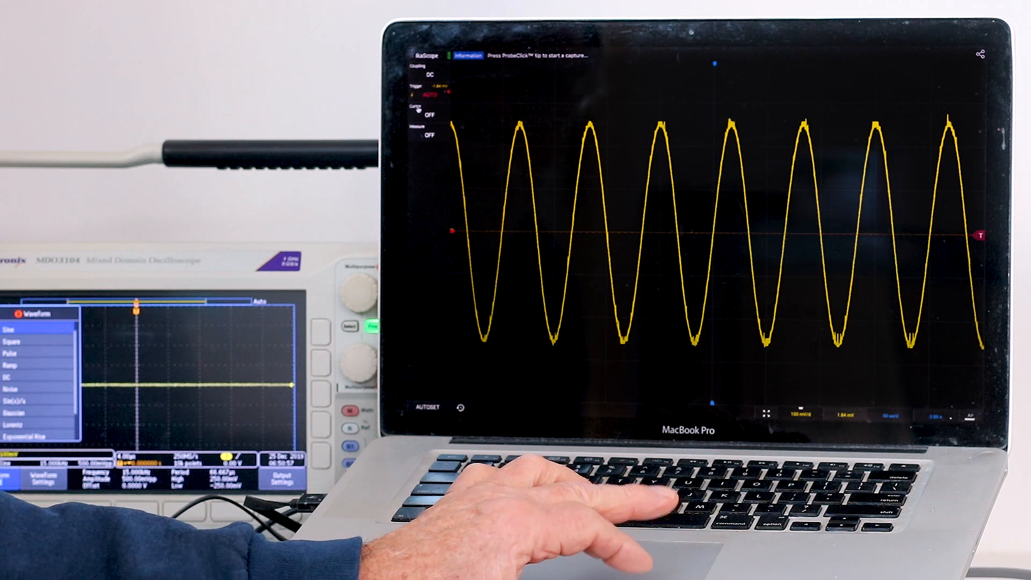
- Enable cursors, then switch them from time to voltage mode with markers A and B across the sine wave
{"action": "left_click", "coordinate": [428, 106]}
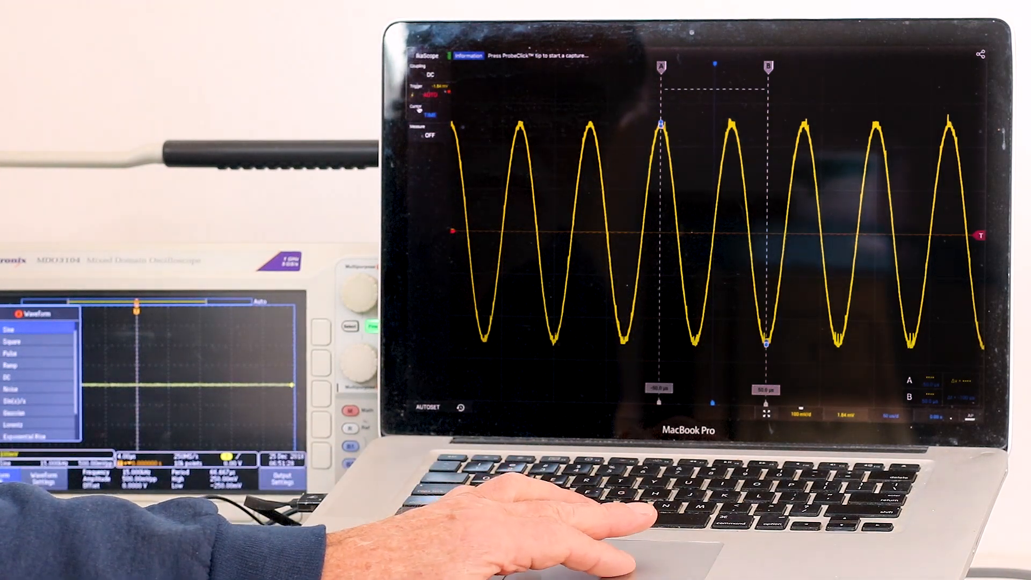
{"action": "left_click", "coordinate": [430, 113]}
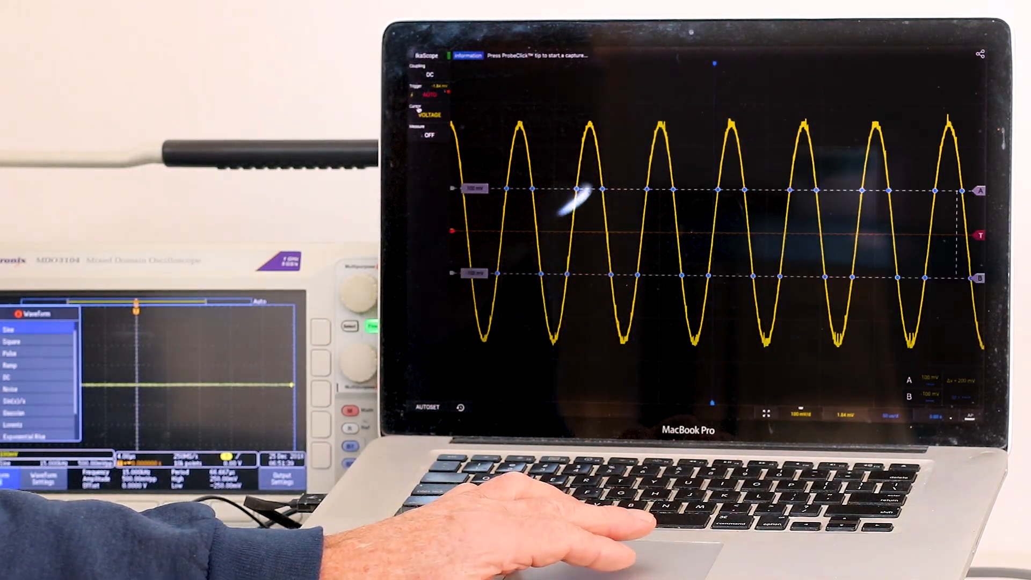